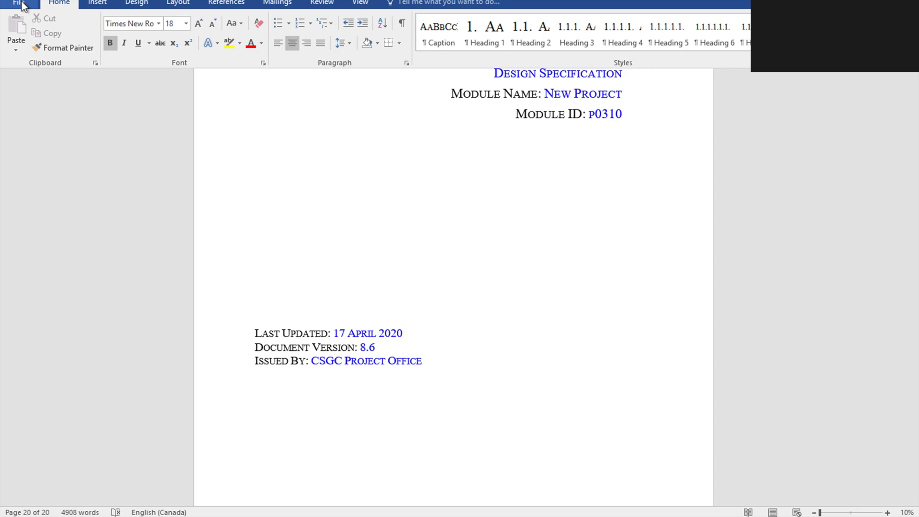
Discard the document's SharePoint check-out from the File Info page, prompting the undo confirmation.
{"action": "left_click", "coordinate": [17, 3]}
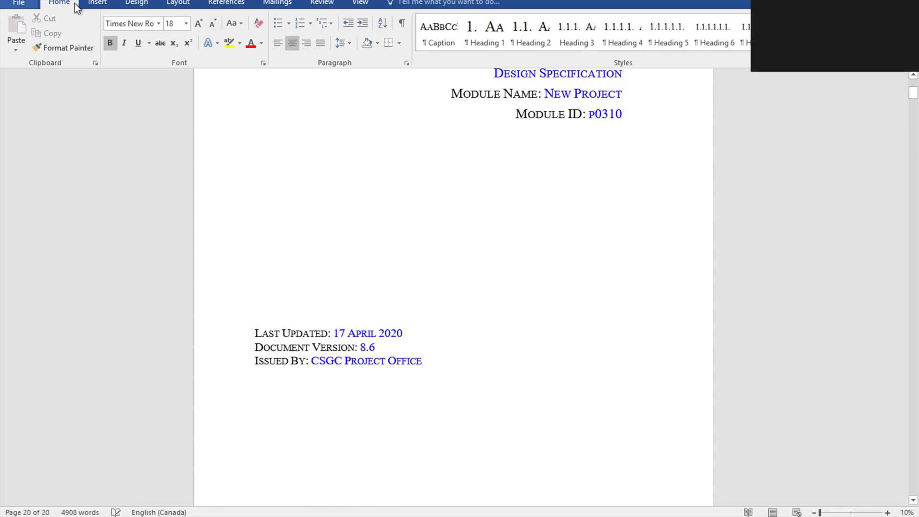
{"action": "left_click", "coordinate": [18, 3]}
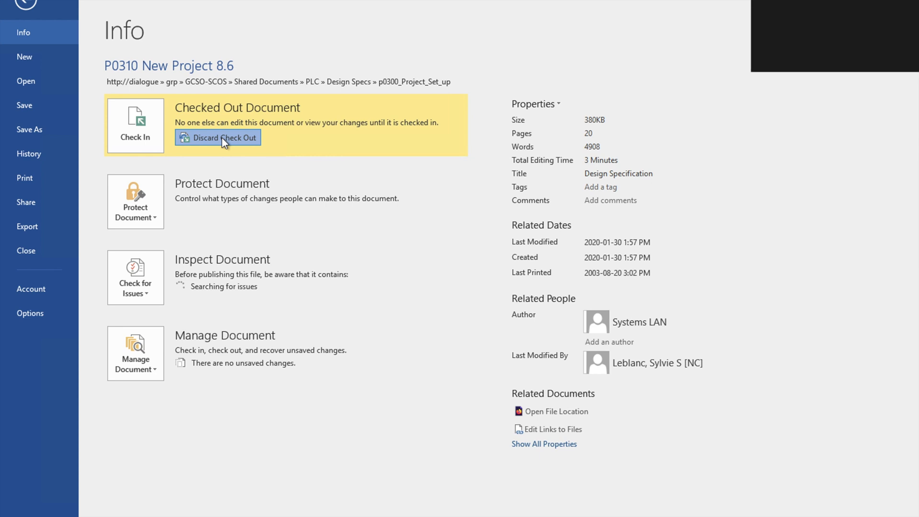
{"action": "left_click", "coordinate": [221, 137]}
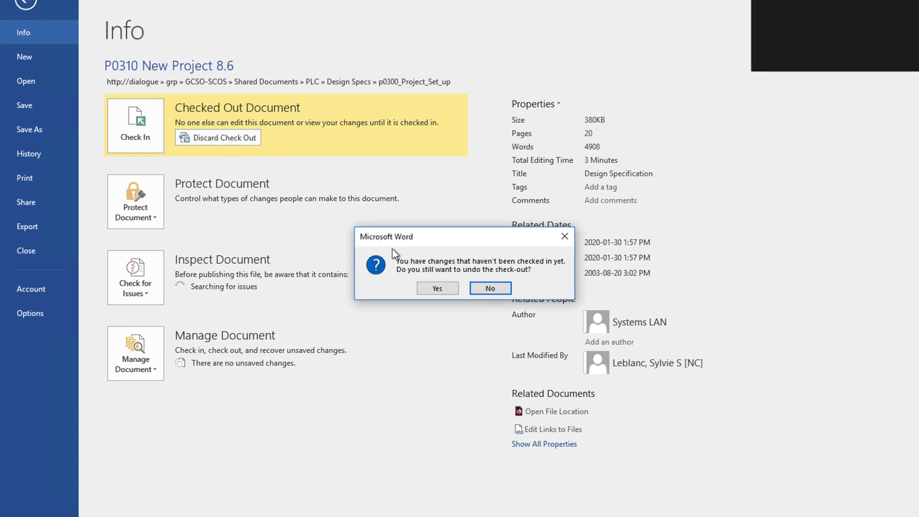
{"action": "mouse_move", "coordinate": [428, 273]}
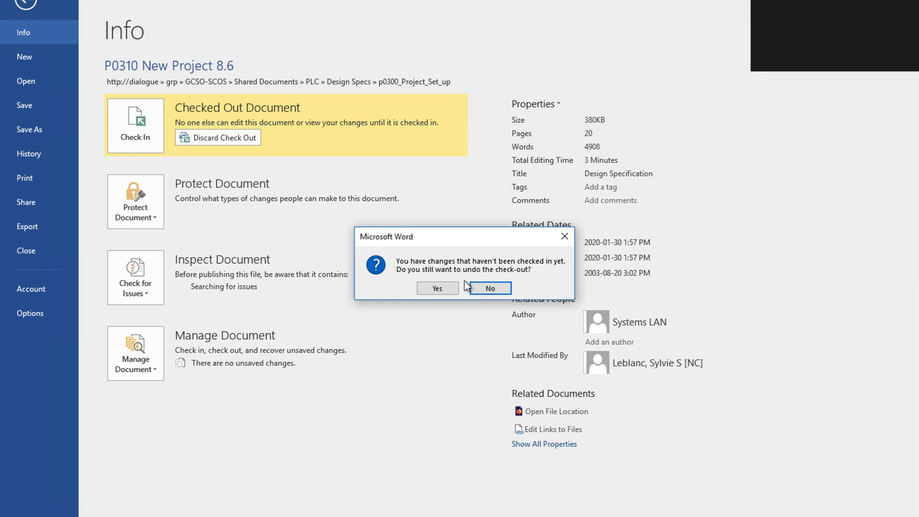
Confirm with Yes so the unchecked-in changes are dropped and the document reloads.
{"action": "left_click", "coordinate": [489, 288]}
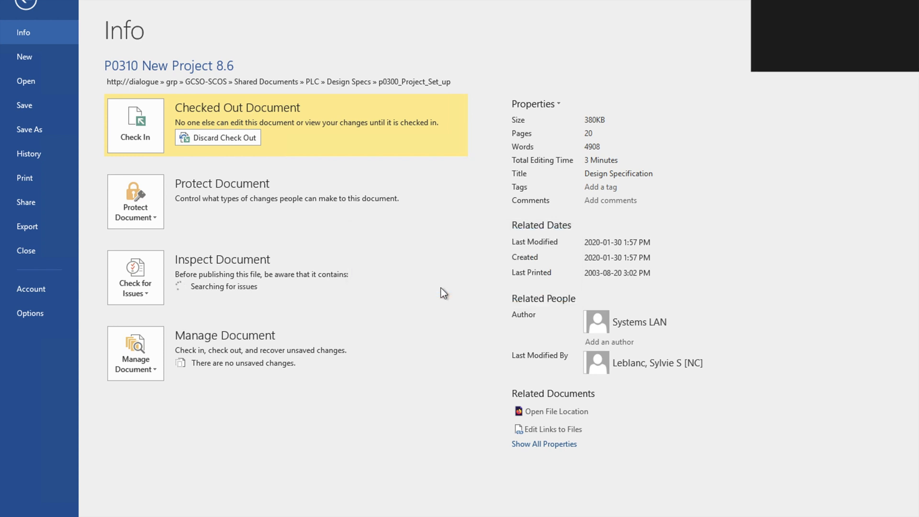
{"action": "left_click", "coordinate": [25, 5]}
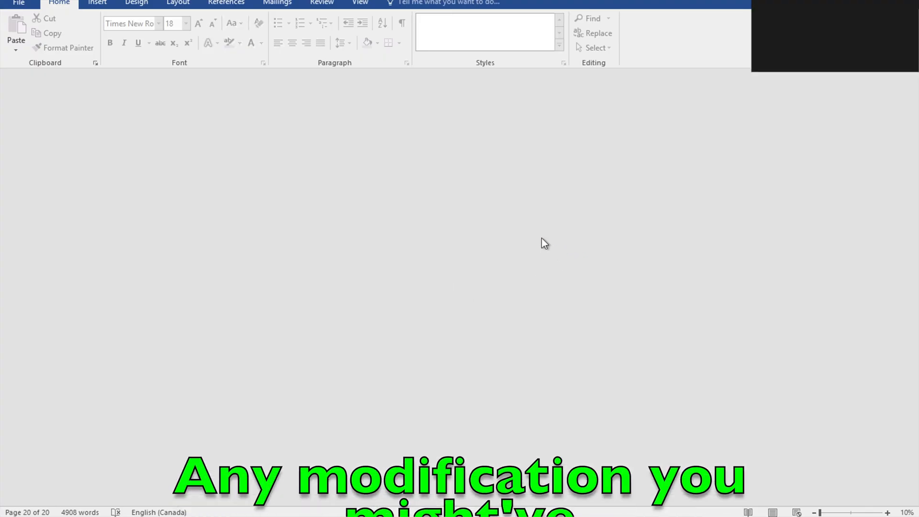